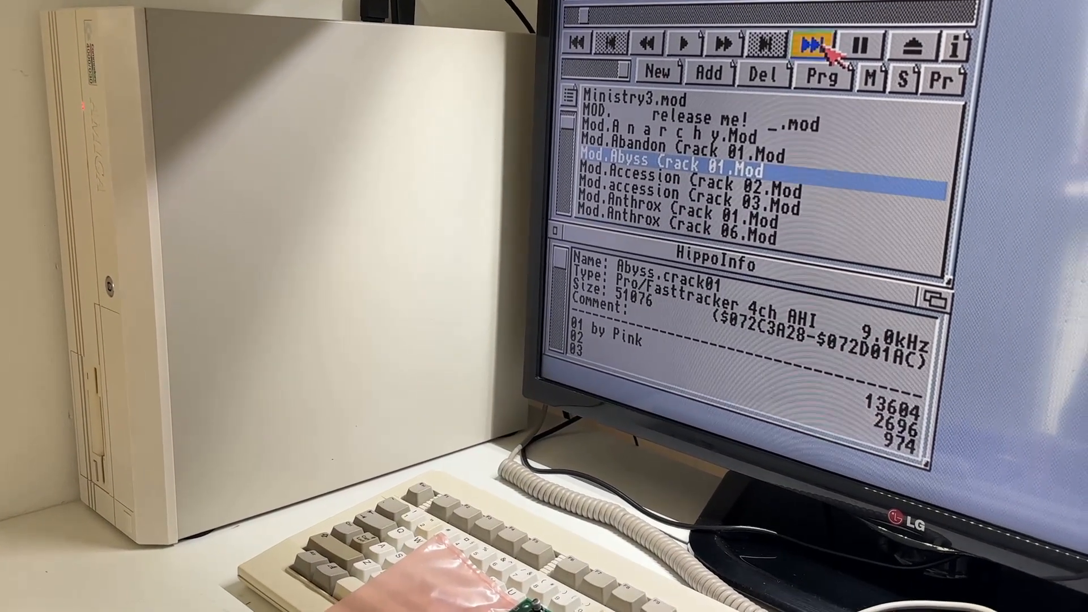
Step: Advance the playlist past Abyss Crack 01 and Accession Crack 02 to load Mod.accession Crack 03.Mod
left_click(833, 44)
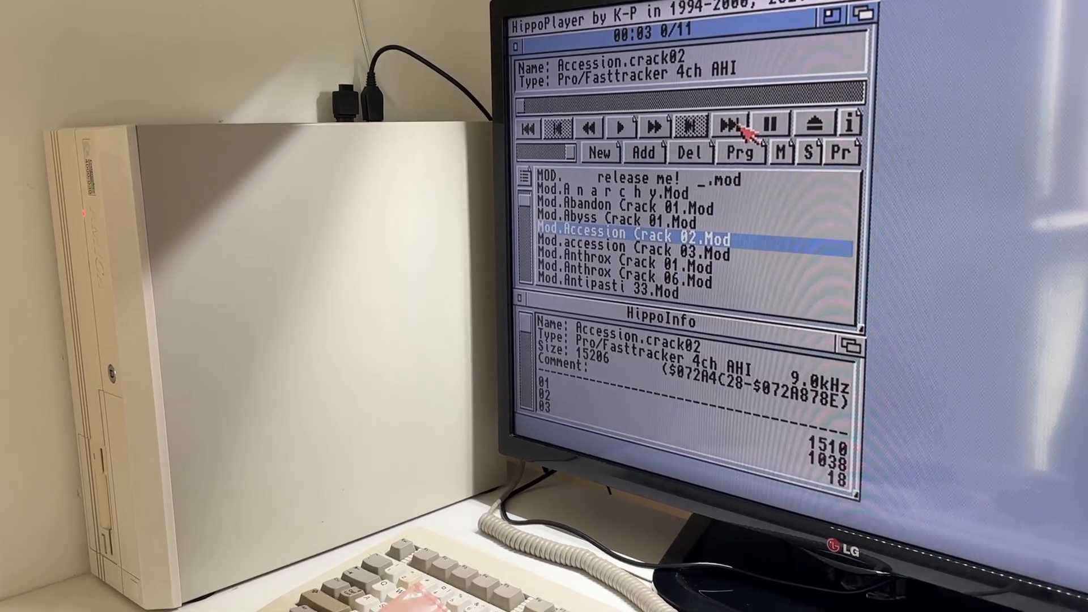
left_click(730, 126)
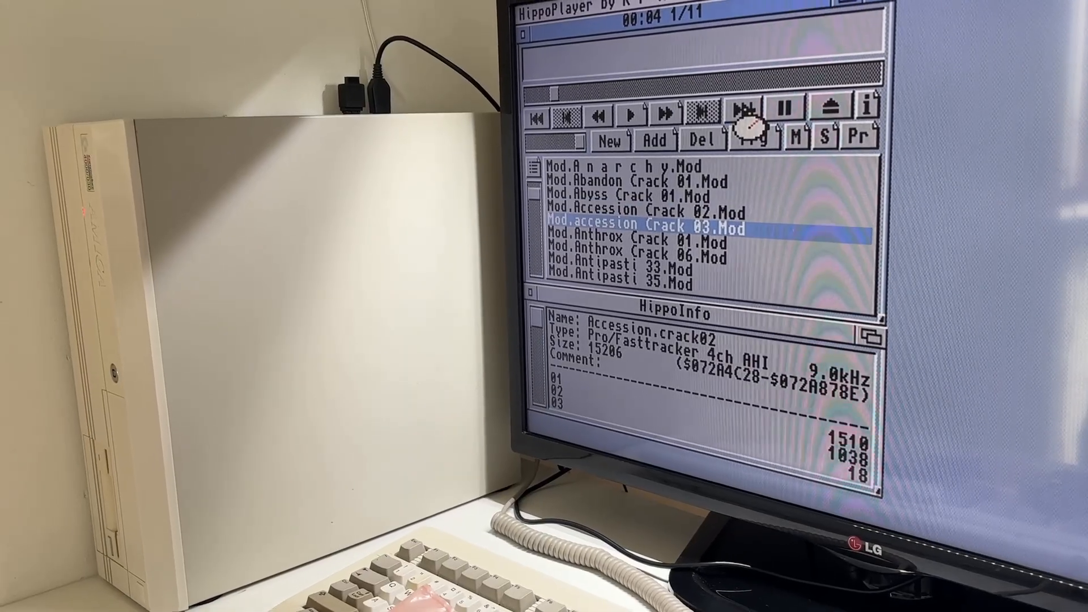